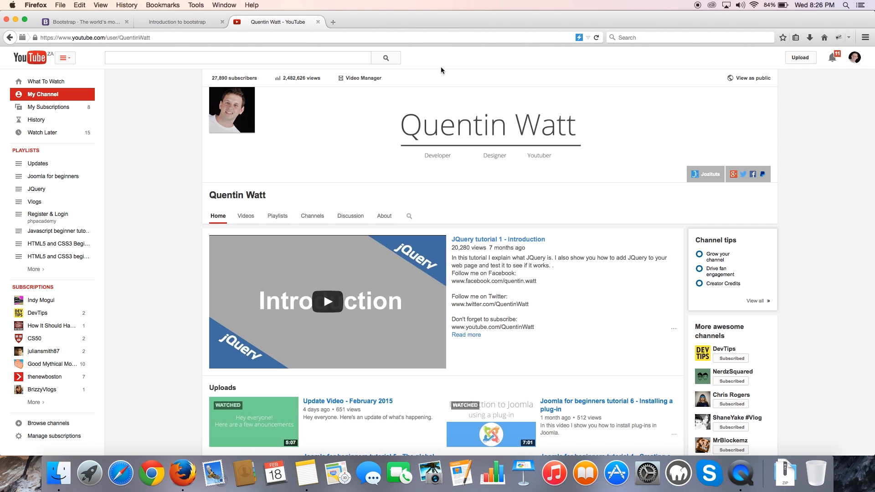
pyautogui.moveTo(117, 49)
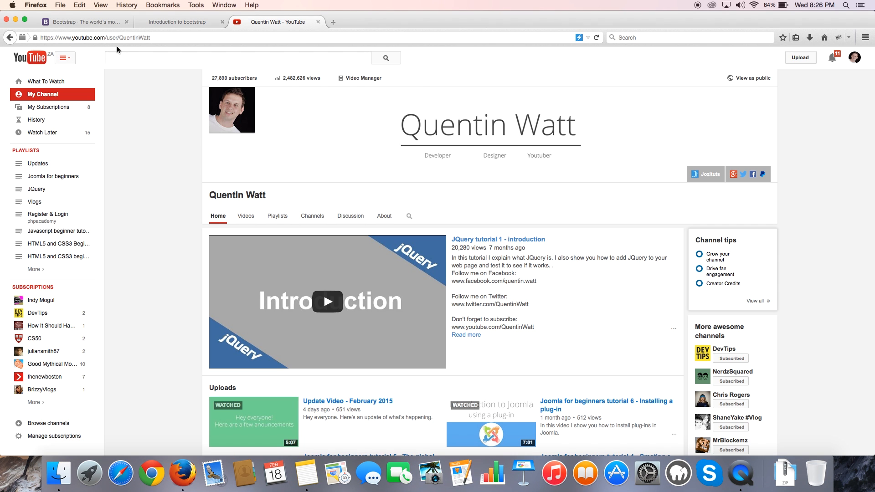
pyautogui.moveTo(150, 101)
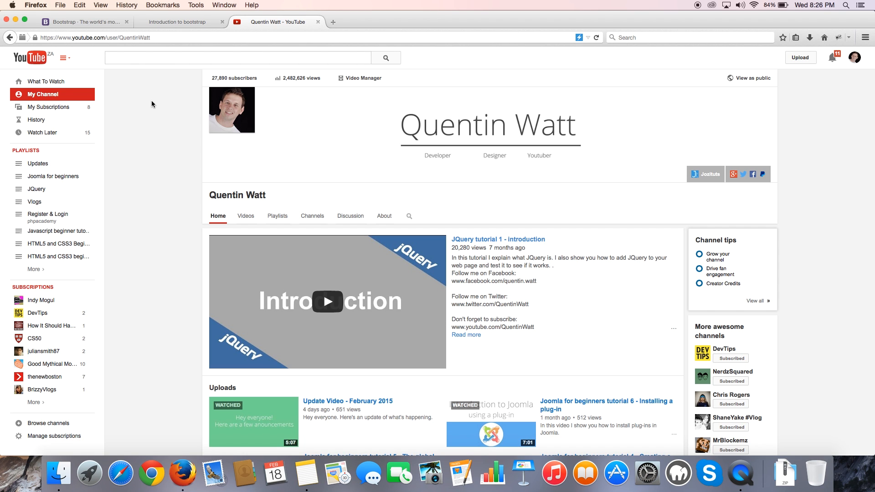
# - Scroll through the demo page, then bring up Firefox's Web Developer tool list from the Tools menu
pyautogui.scroll(-3)
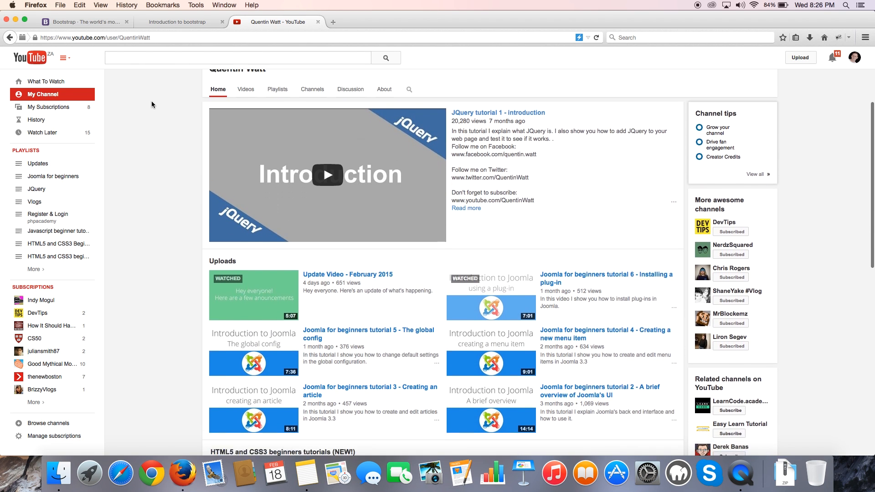
pyautogui.scroll(-3)
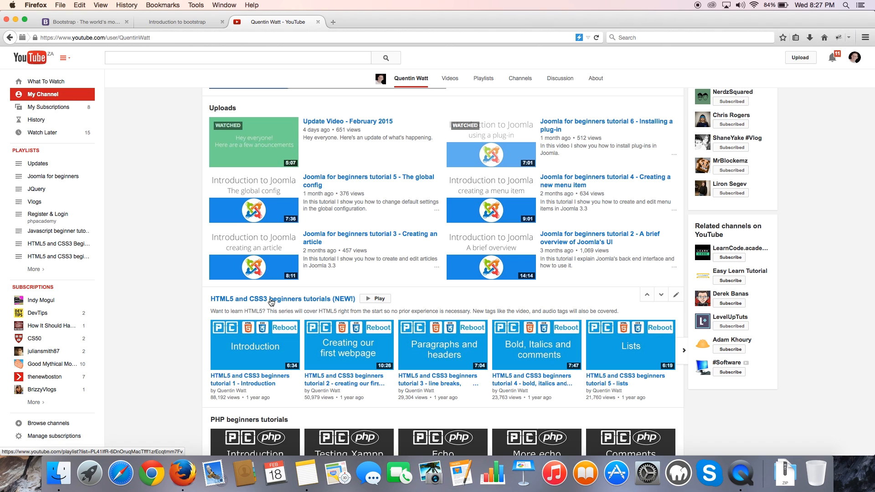
pyautogui.scroll(3)
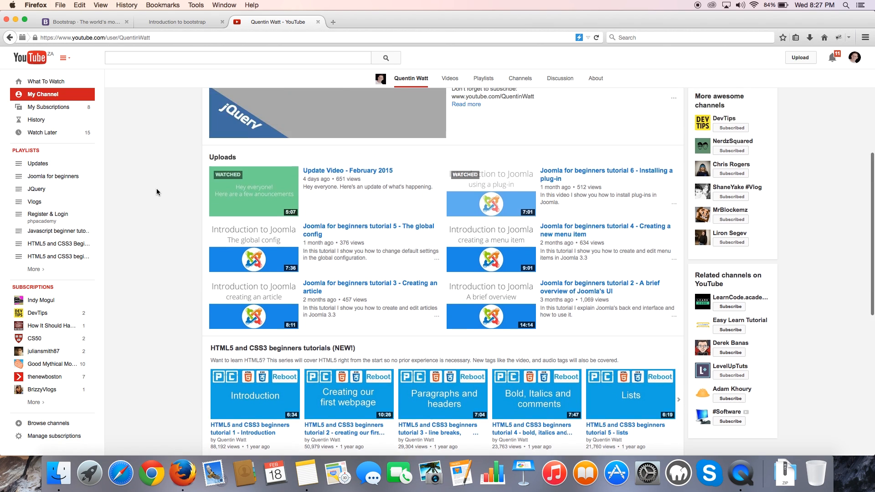
pyautogui.scroll(3)
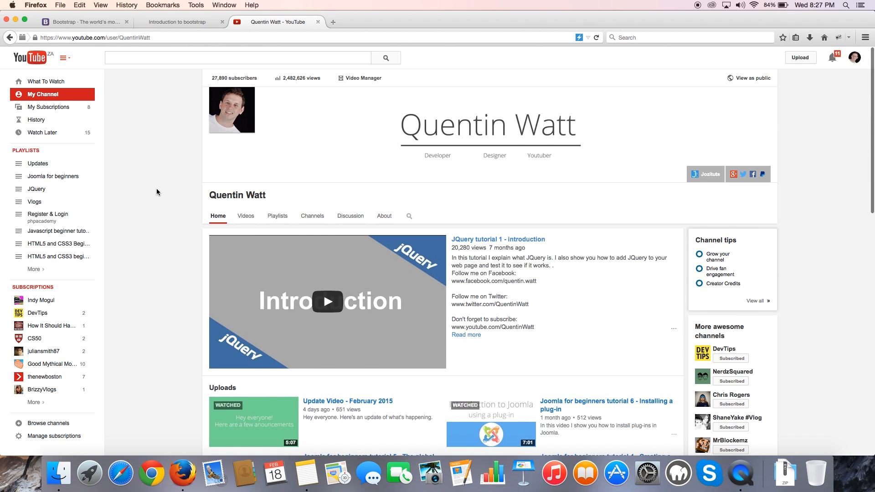
pyautogui.click(176, 22)
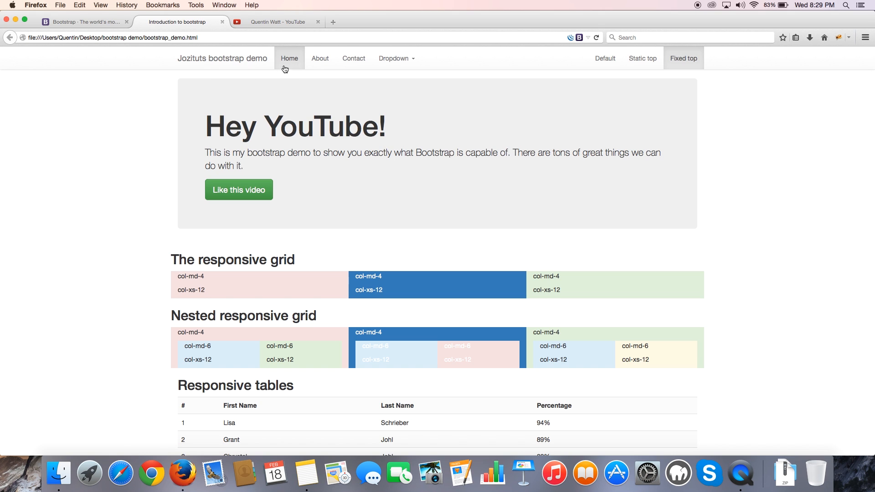
pyautogui.scroll(-3)
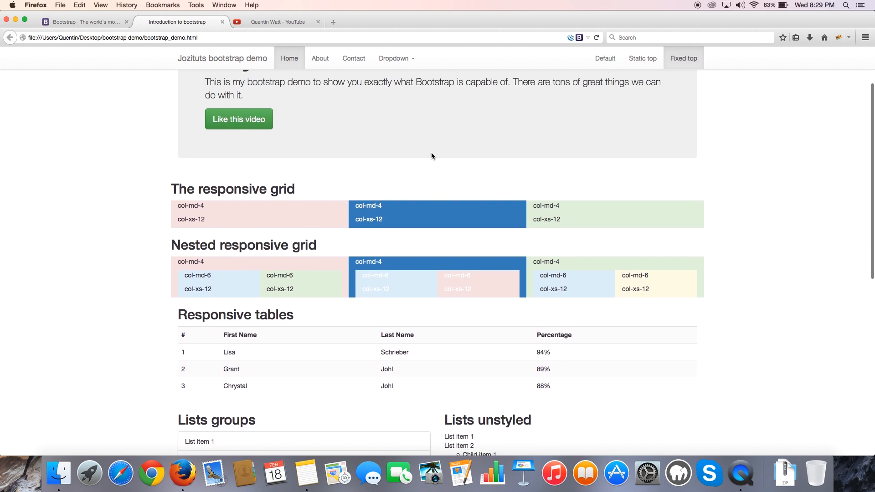
pyautogui.scroll(3)
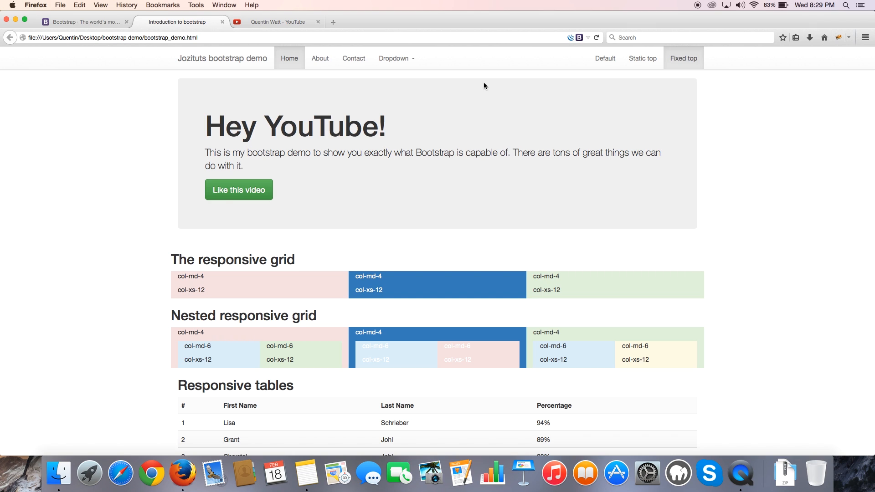
pyautogui.moveTo(209, 7)
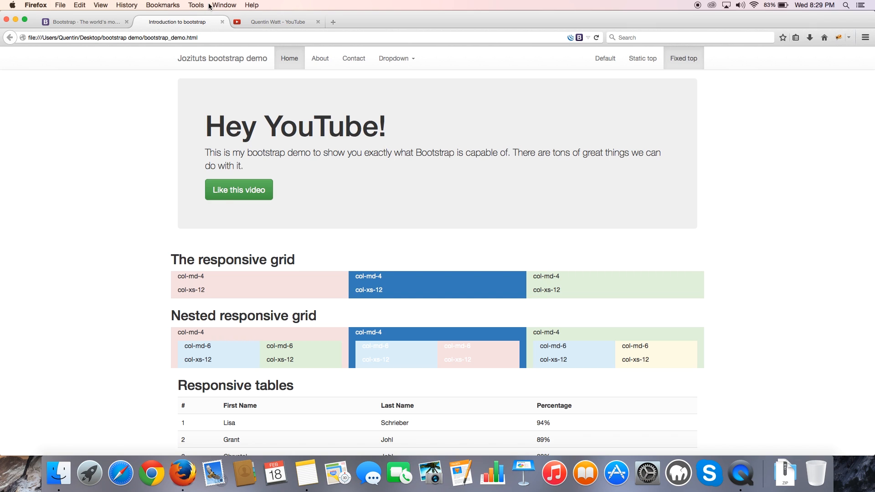
pyautogui.click(196, 6)
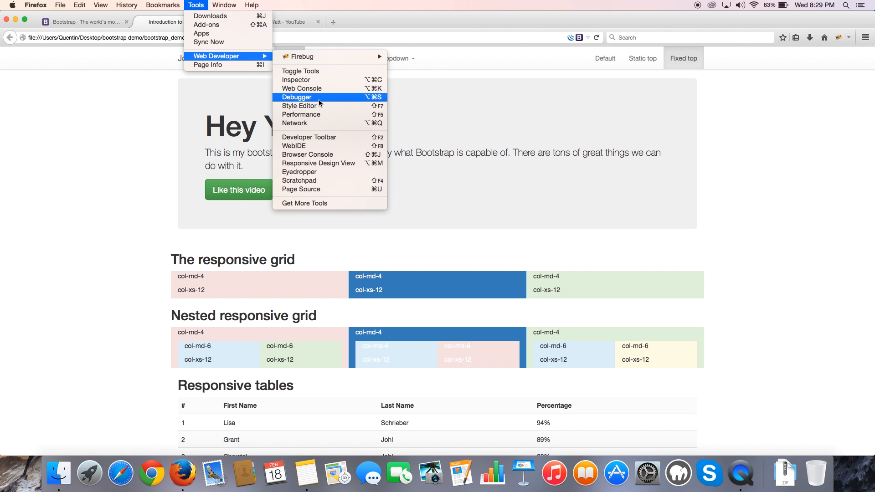
pyautogui.moveTo(319, 163)
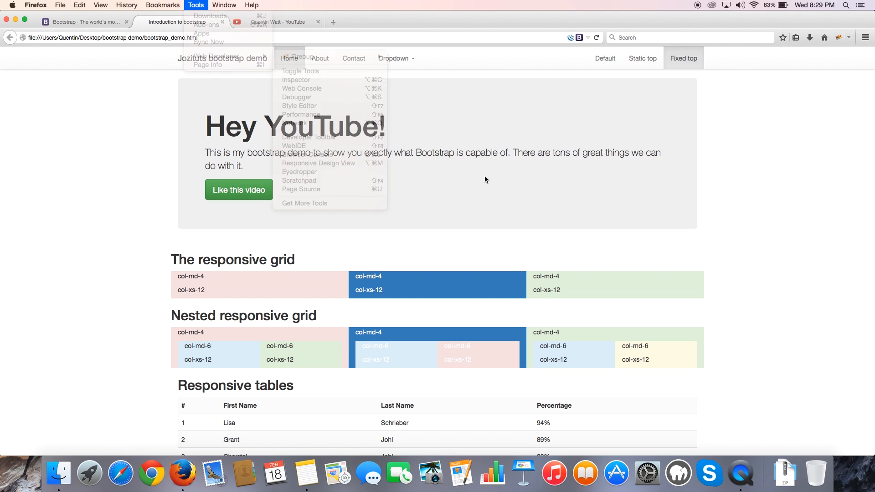
# - Show the demo page in Responsive Design View at the 320x480 phone preset
pyautogui.click(319, 163)
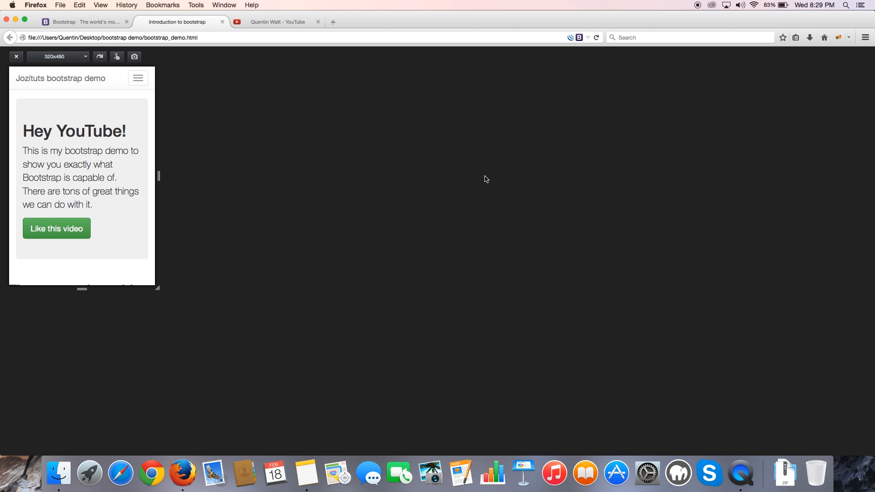
pyautogui.moveTo(289, 101)
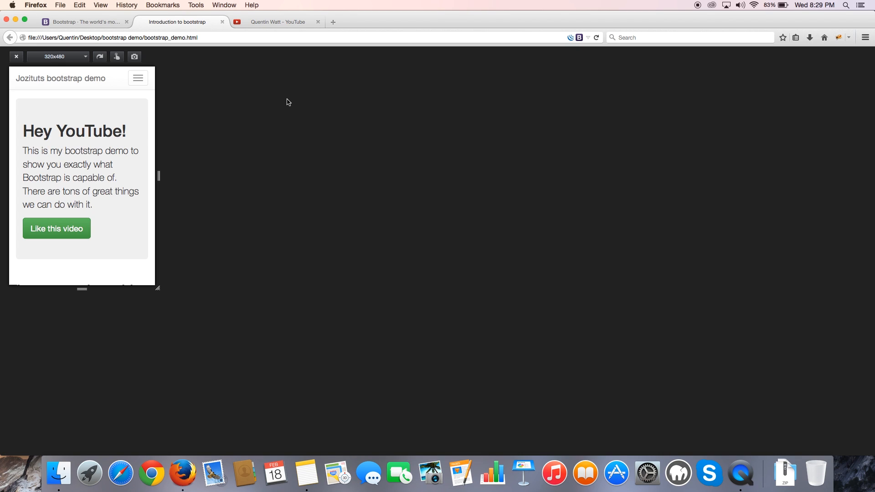
pyautogui.moveTo(399, 134)
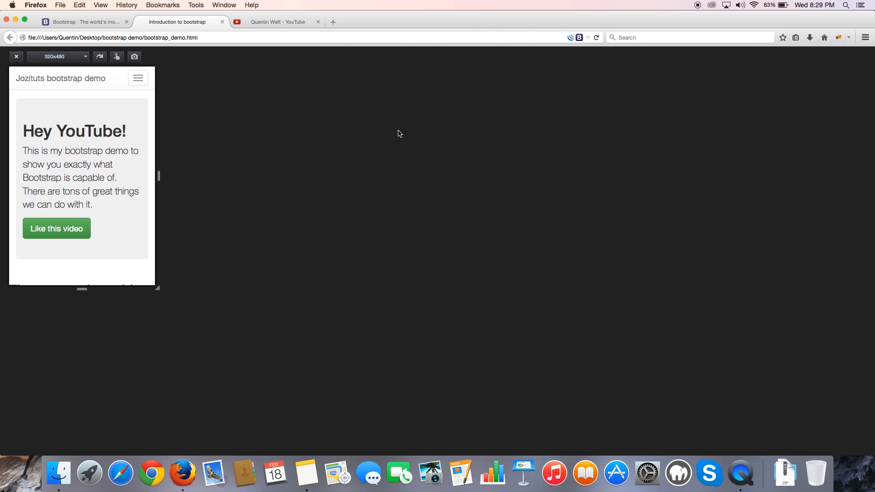
pyautogui.moveTo(128, 187)
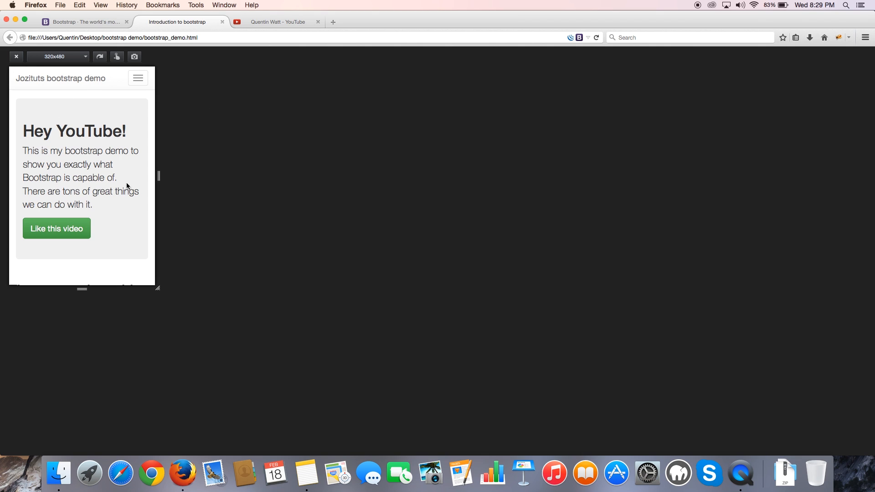
pyautogui.moveTo(73, 125)
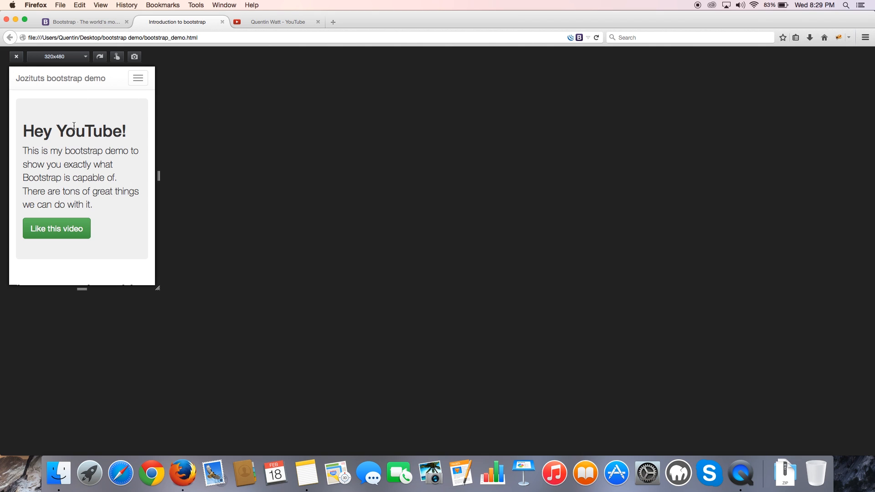
pyautogui.moveTo(8, 56)
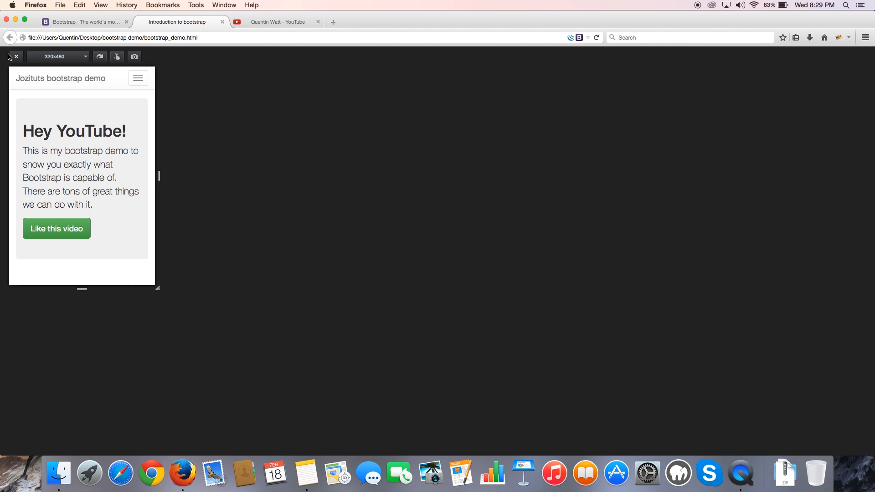
# - Close the Responsive Design View so the page returns to full desktop width
pyautogui.click(16, 56)
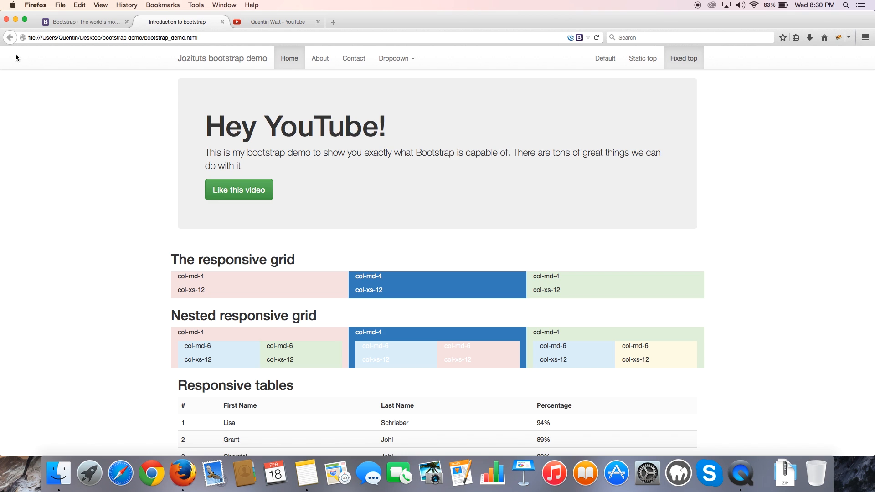
pyautogui.moveTo(84, 124)
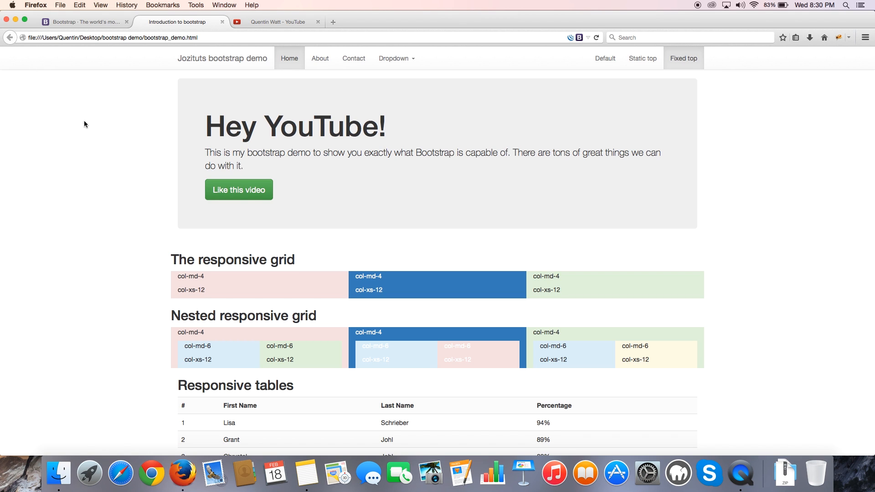
# - Scroll down past the responsive grid and table toward the lists, buttons and forms
pyautogui.scroll(-3)
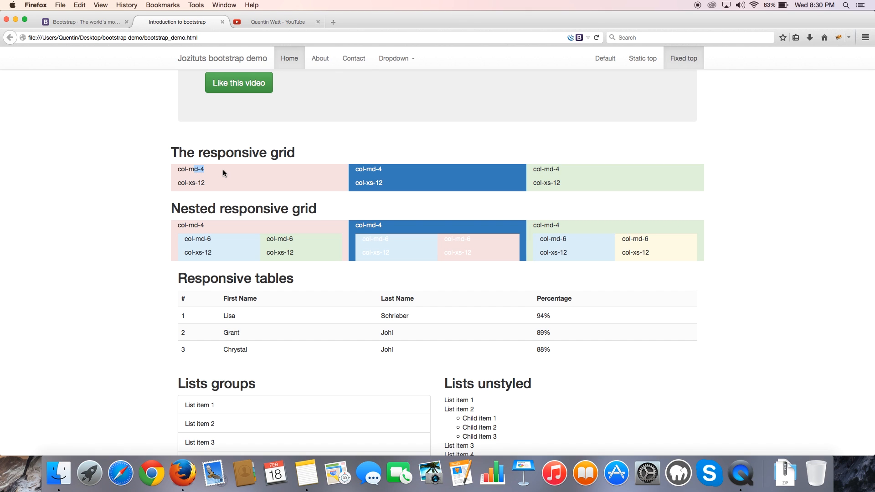
pyautogui.moveTo(291, 177)
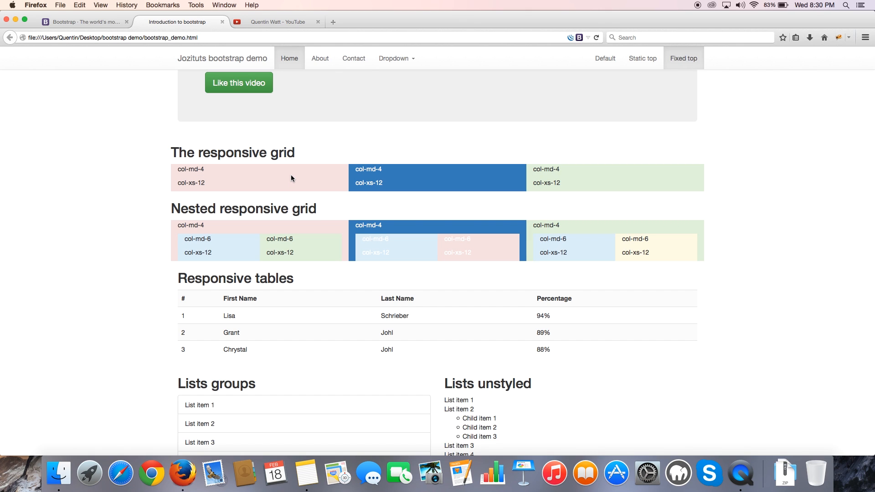
pyautogui.moveTo(572, 188)
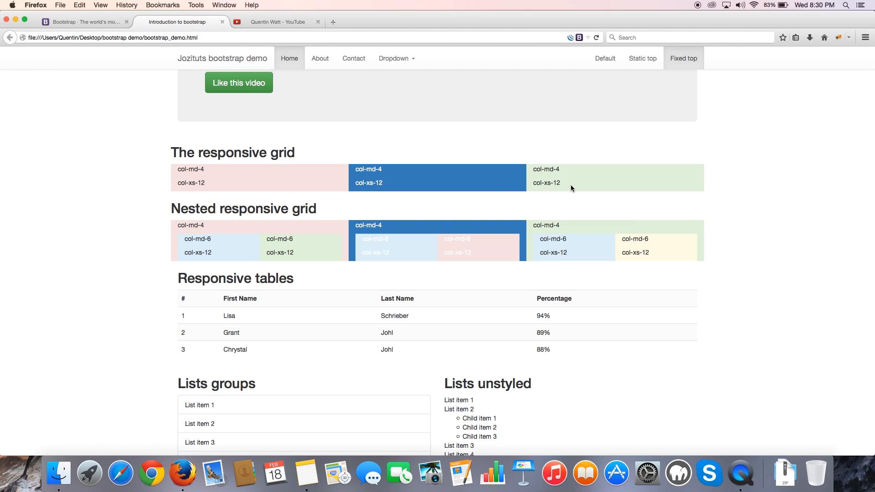
pyautogui.moveTo(565, 190)
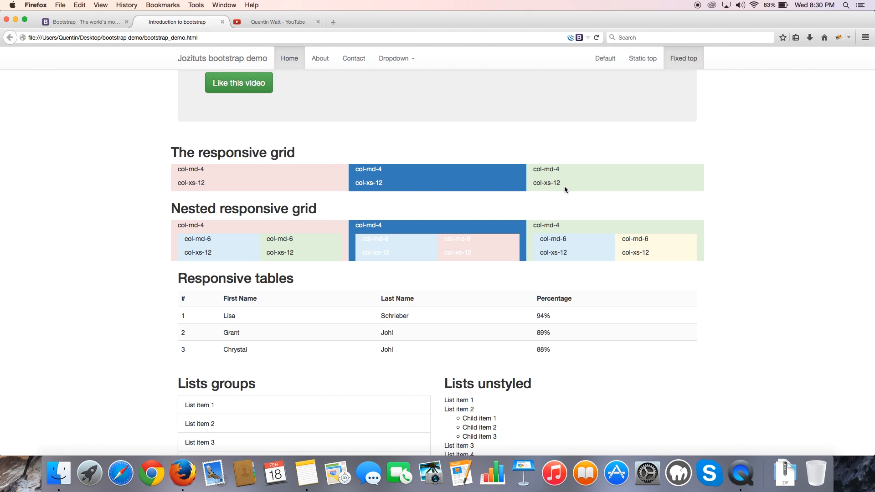
pyautogui.moveTo(550, 185)
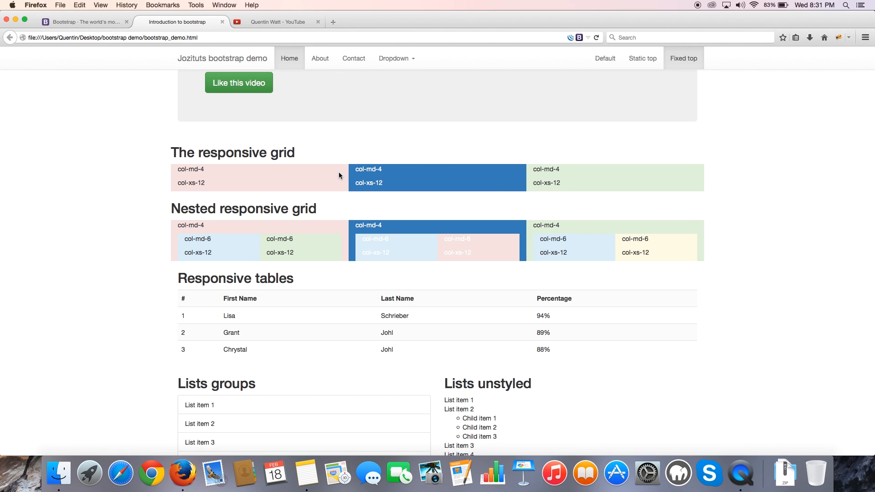
pyautogui.moveTo(714, 166)
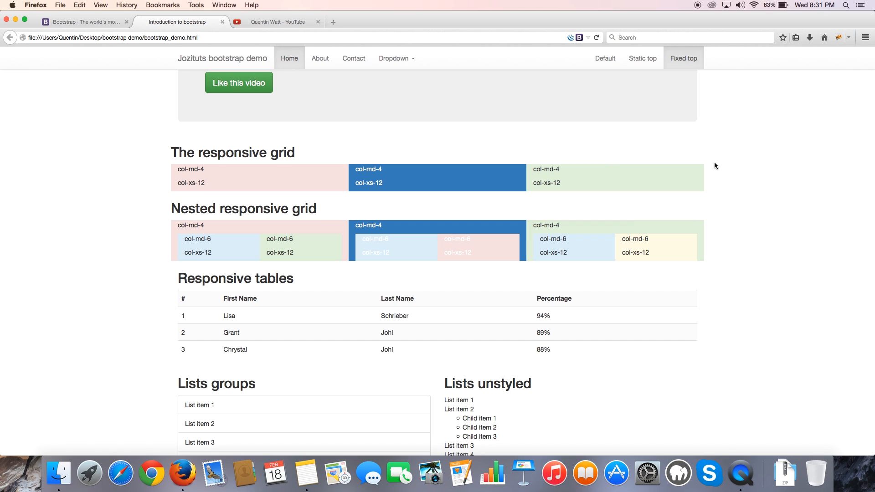
pyautogui.moveTo(707, 213)
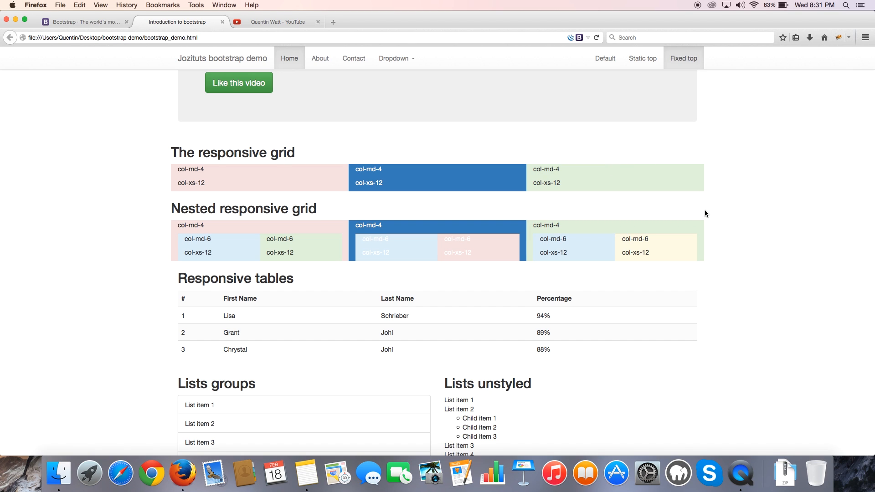
pyautogui.moveTo(172, 180)
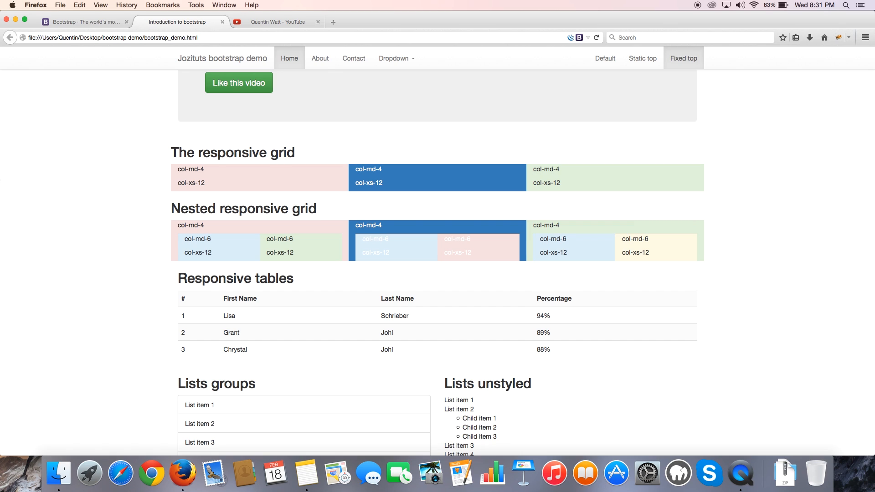
pyautogui.moveTo(3, 178)
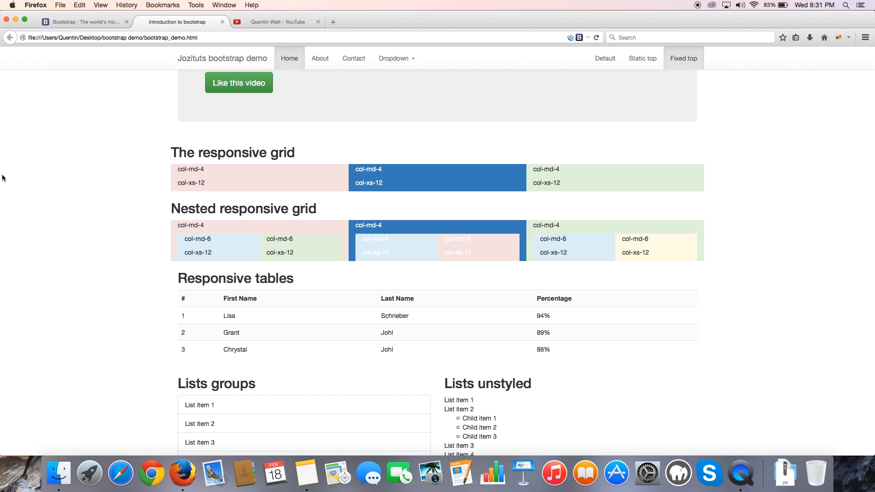
pyautogui.moveTo(867, 186)
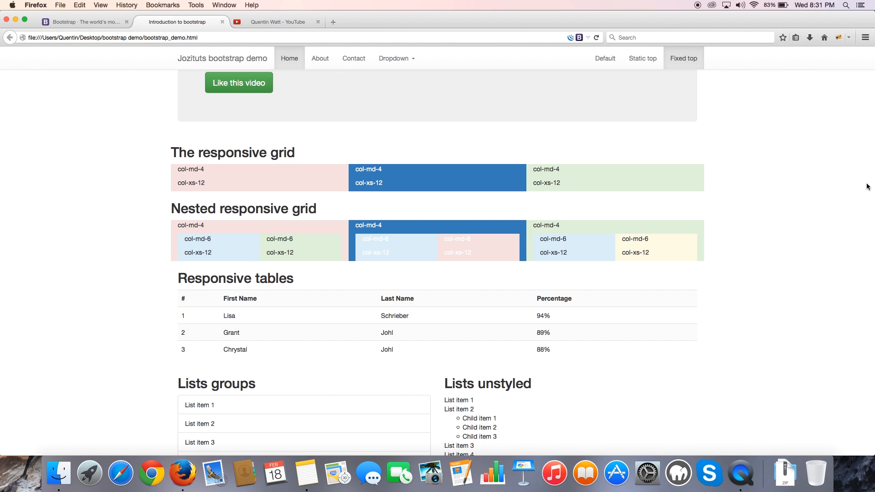
pyautogui.moveTo(830, 181)
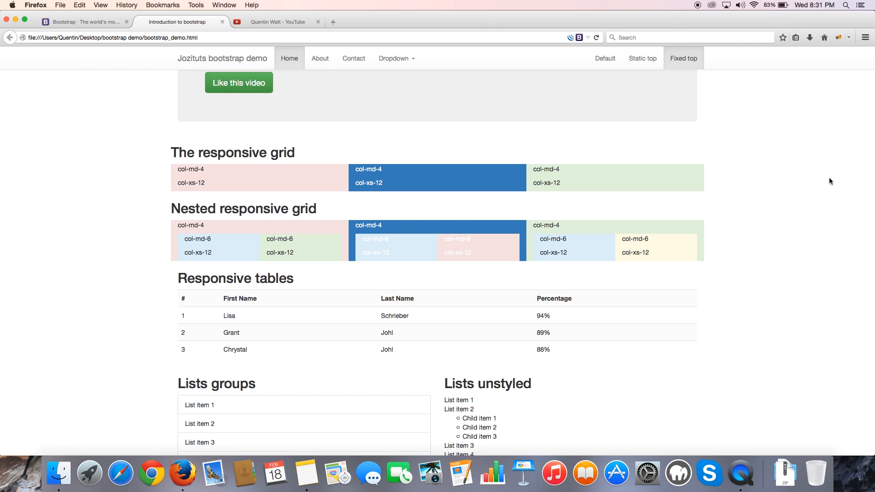
pyautogui.moveTo(316, 208)
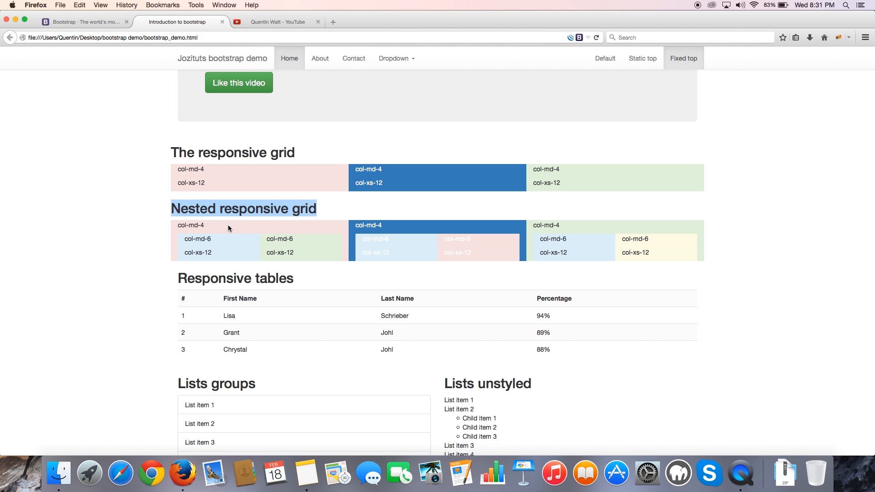
pyautogui.moveTo(430, 233)
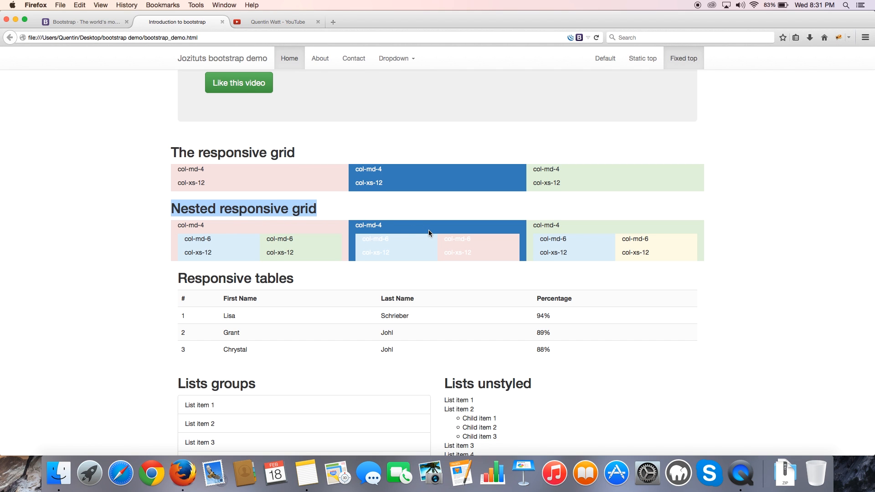
pyautogui.scroll(-3)
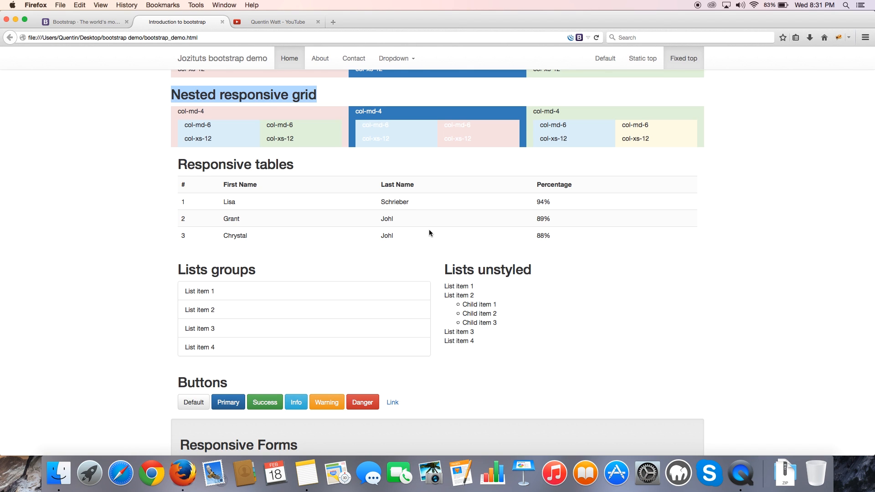
pyautogui.scroll(-3)
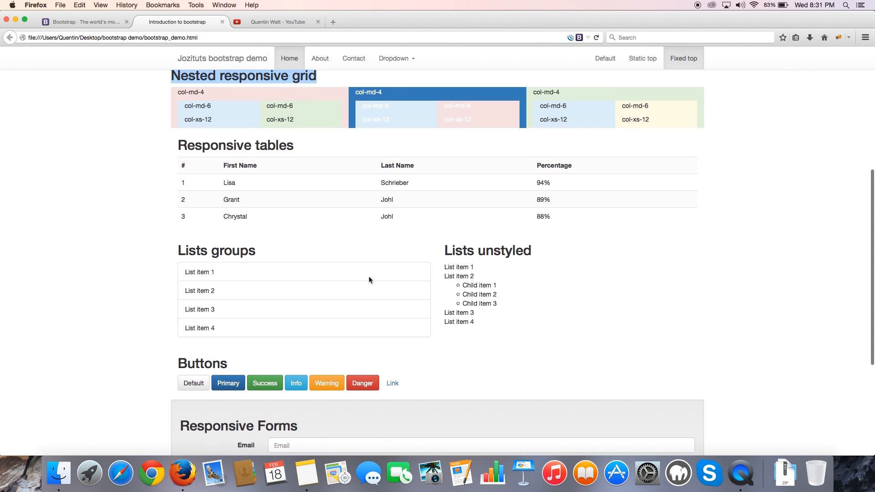
pyautogui.scroll(-3)
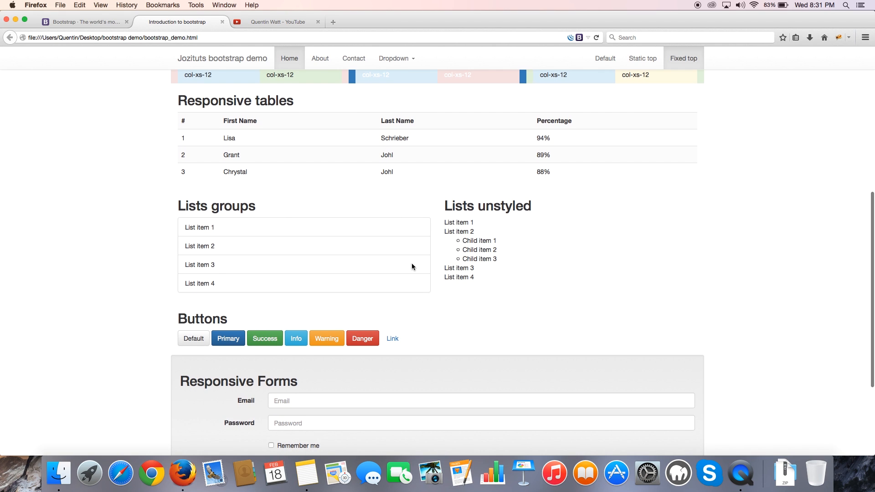
pyautogui.scroll(-3)
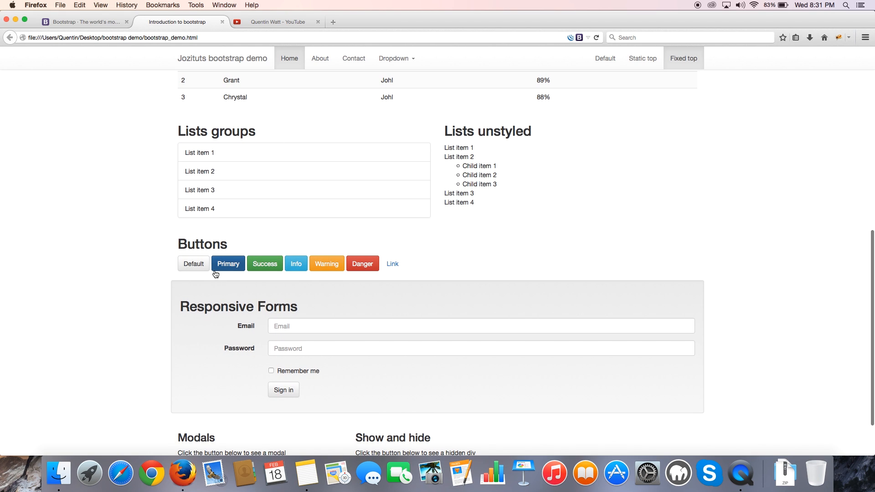
pyautogui.moveTo(391, 292)
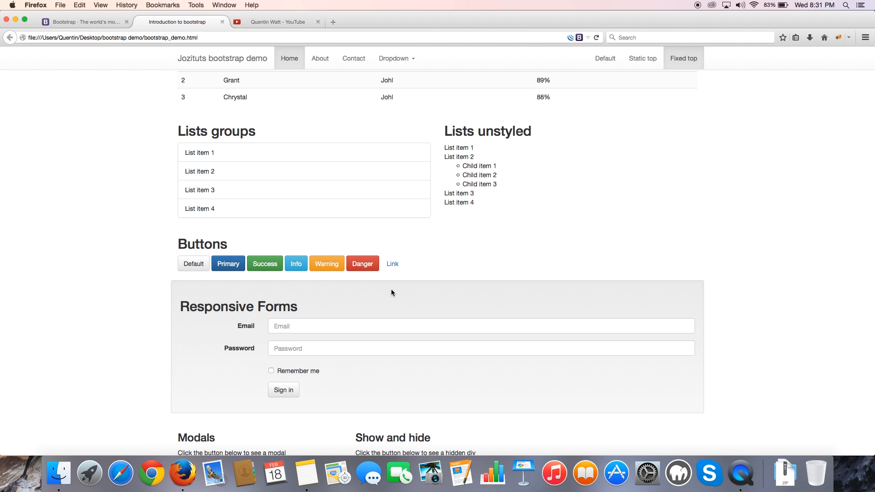
pyautogui.scroll(-3)
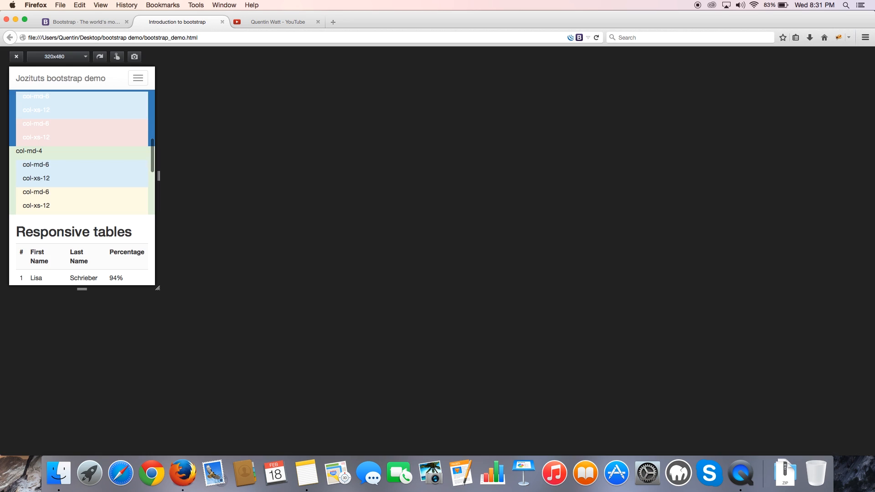
# - Scroll to the Responsive Forms section and focus its stacked Email and Password fields
pyautogui.scroll(-3)
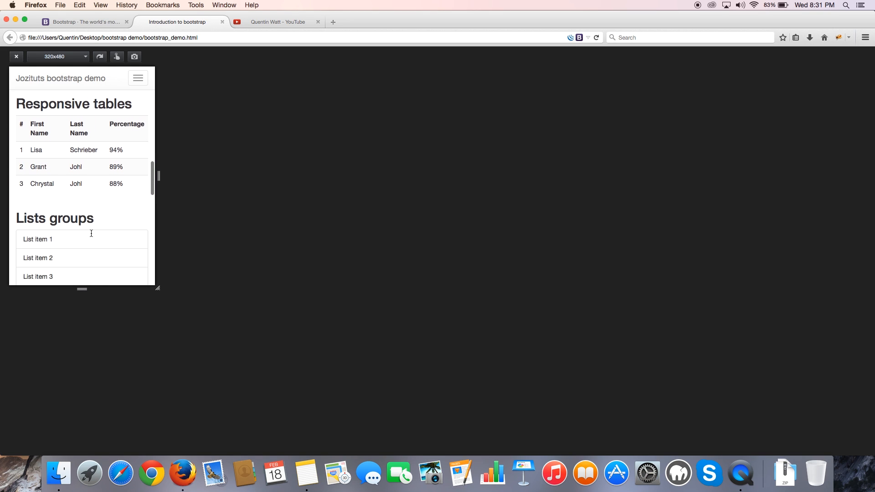
pyautogui.scroll(-3)
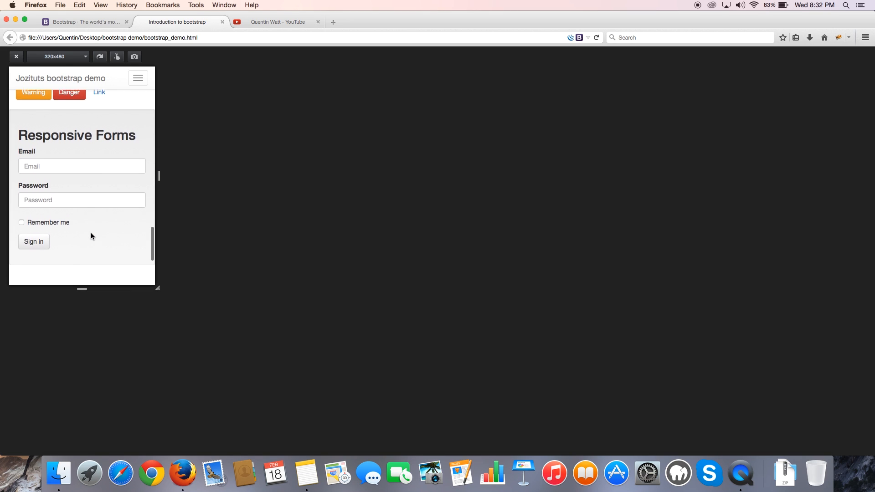
pyautogui.scroll(3)
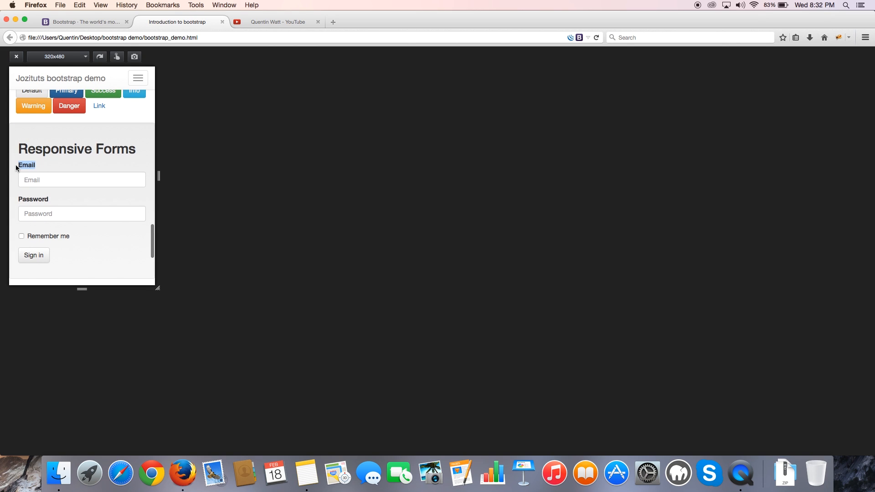
pyautogui.click(81, 180)
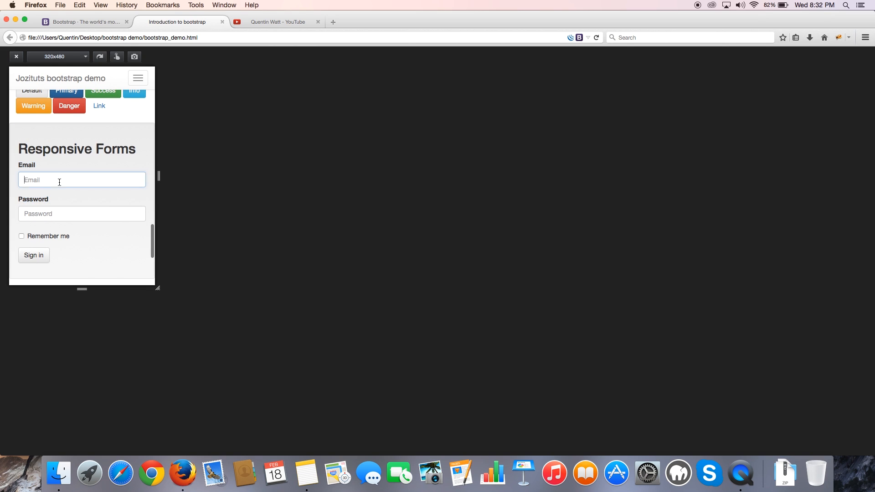
pyautogui.click(81, 213)
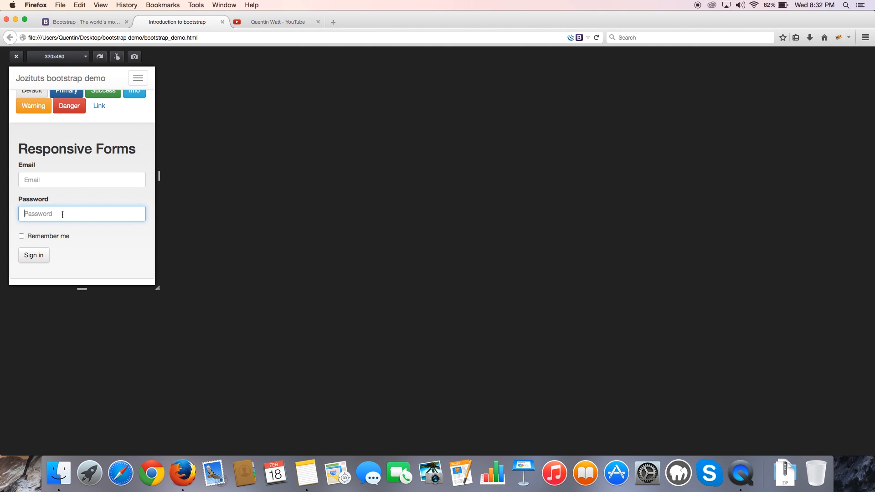
pyautogui.click(16, 56)
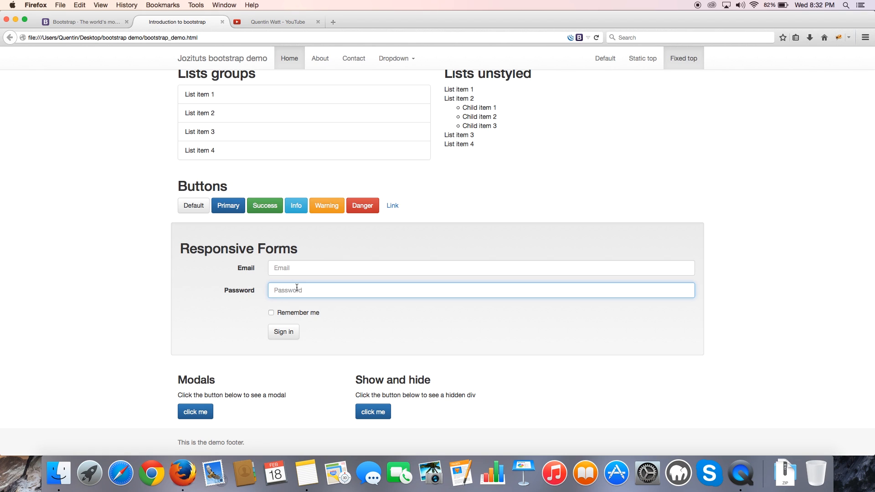
pyautogui.moveTo(490, 273)
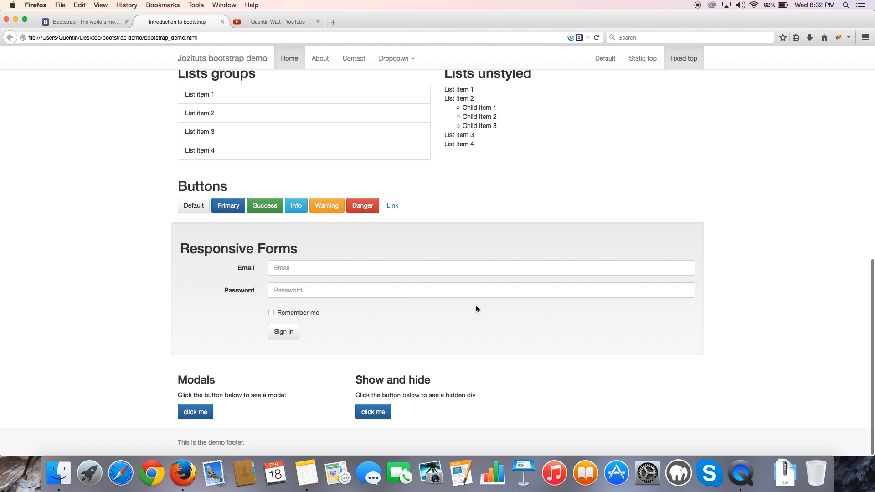
pyautogui.moveTo(318, 364)
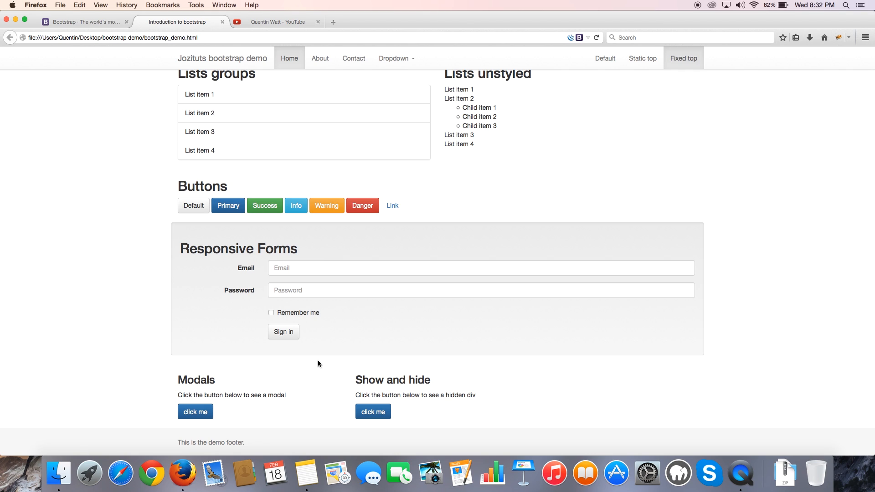
pyautogui.moveTo(248, 391)
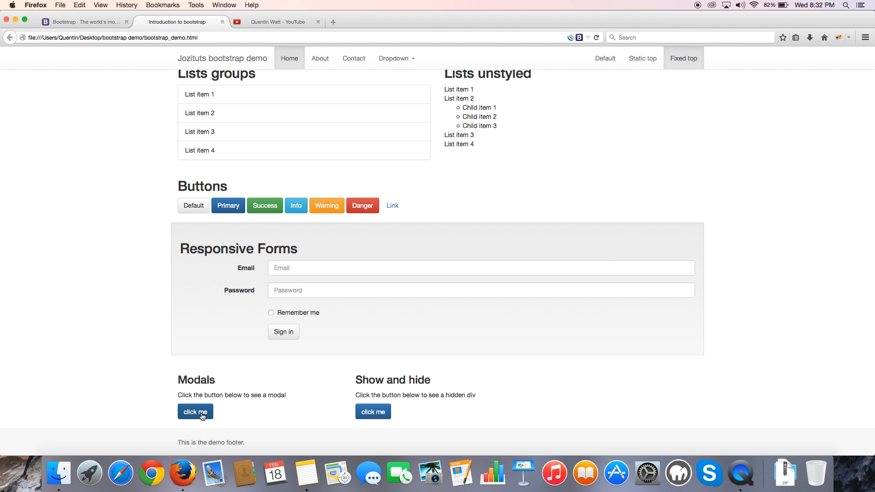
pyautogui.click(195, 411)
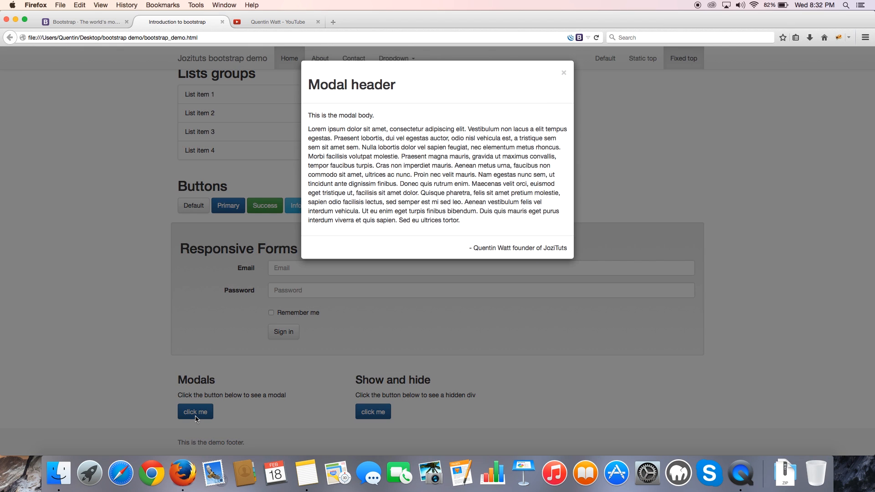
pyautogui.moveTo(394, 289)
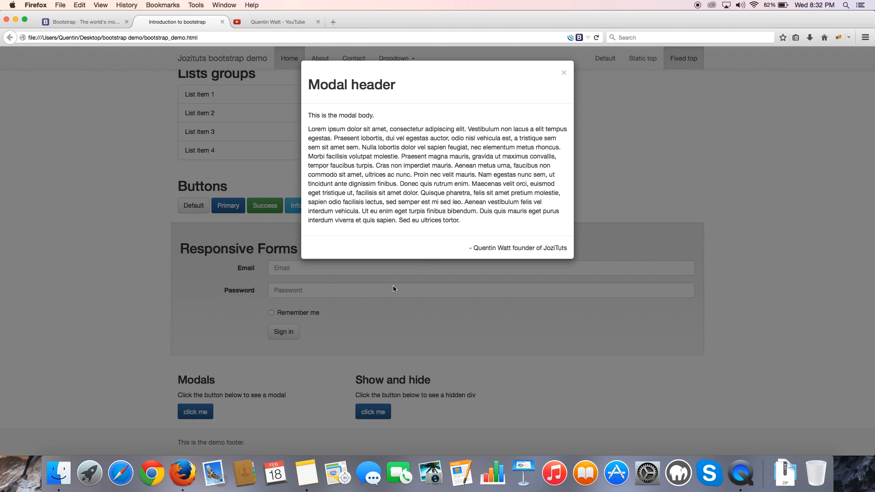
pyautogui.moveTo(551, 147)
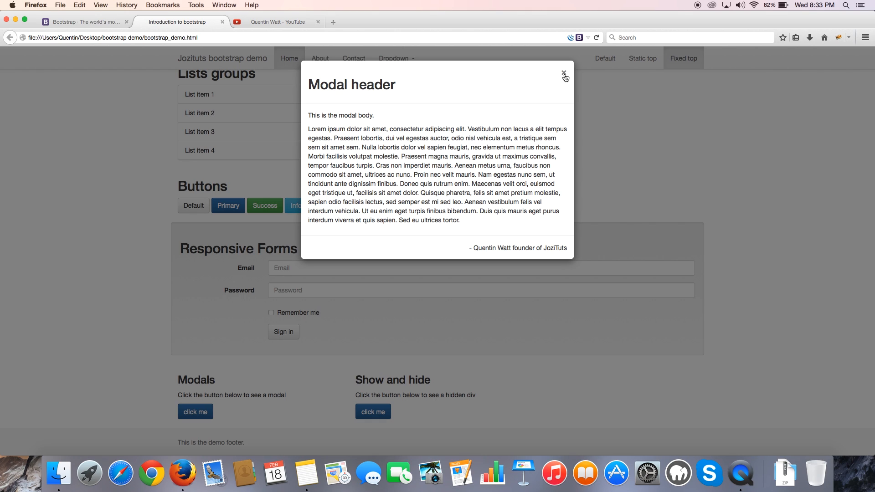
pyautogui.click(564, 76)
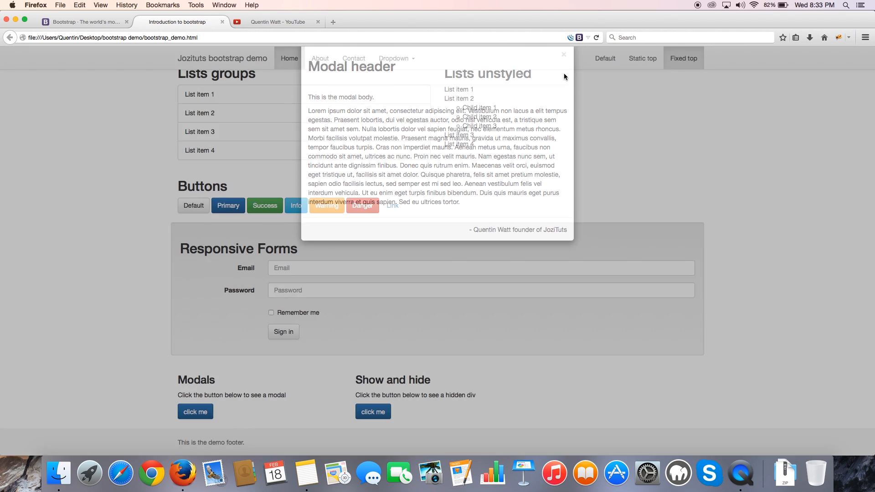
pyautogui.click(563, 54)
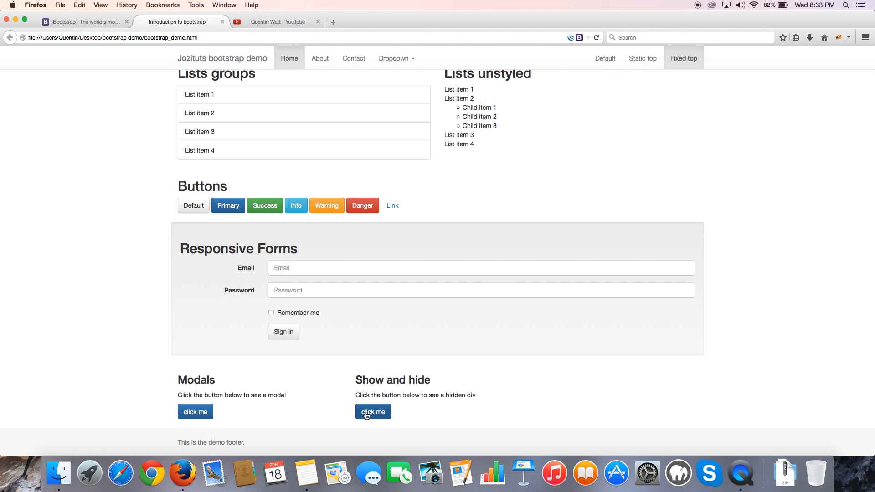
# - Toggle the hidden lorem ipsum div on and off with 'click me', then scroll back to the Hey YouTube! header
pyautogui.click(372, 411)
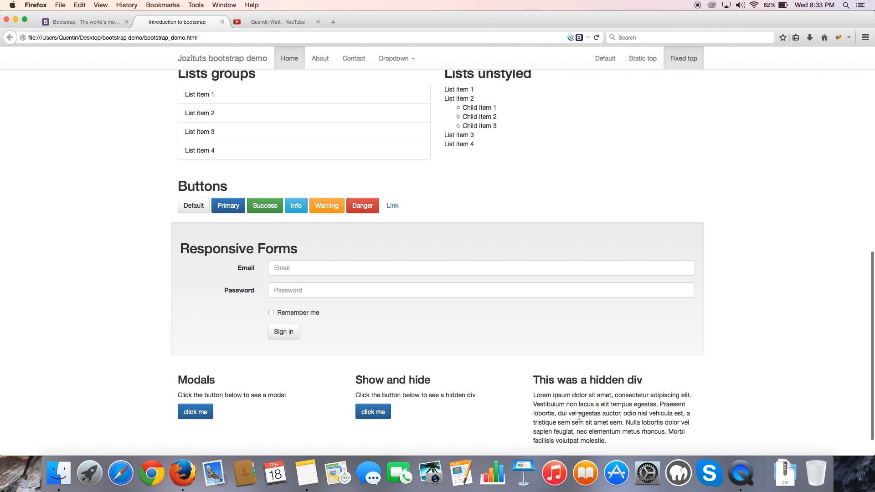
pyautogui.scroll(-3)
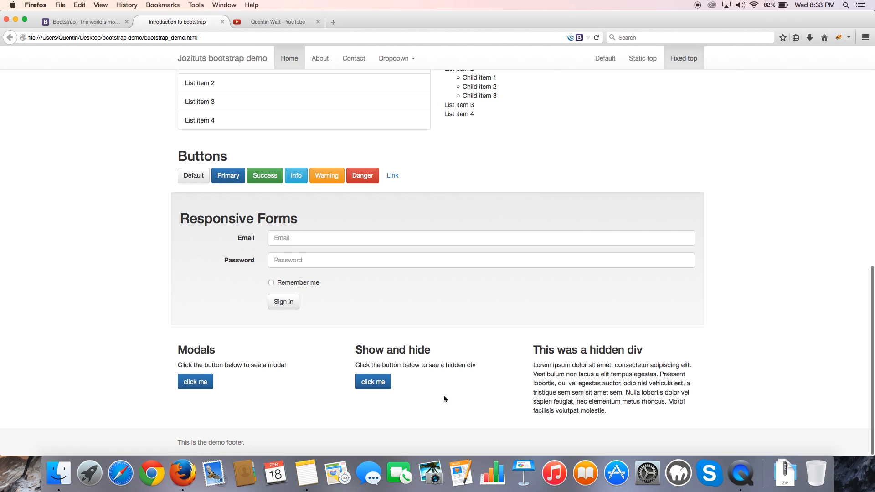
pyautogui.scroll(3)
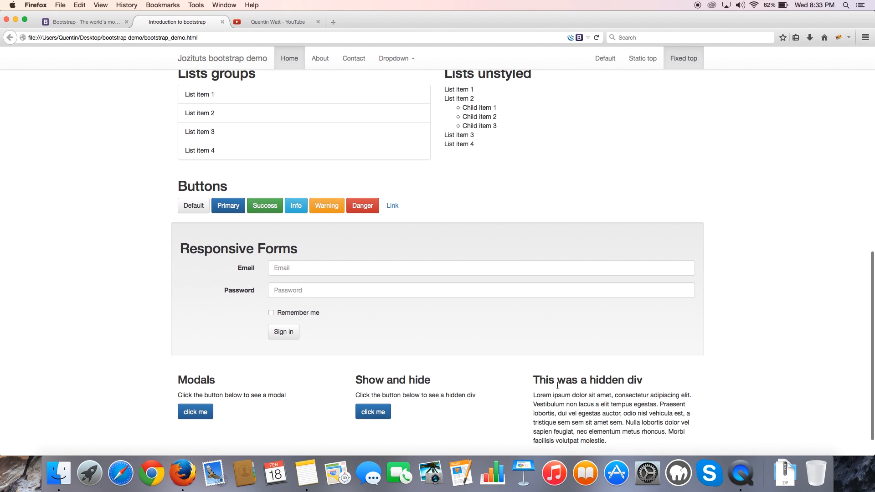
pyautogui.moveTo(406, 412)
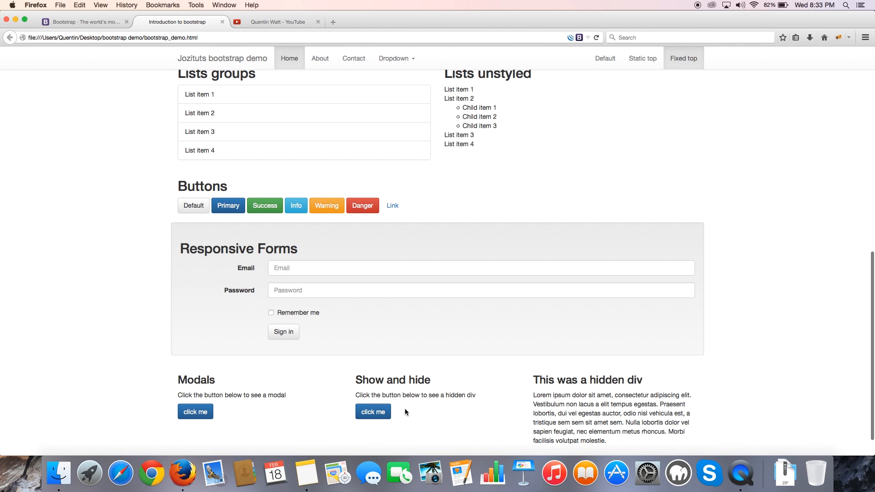
pyautogui.click(372, 411)
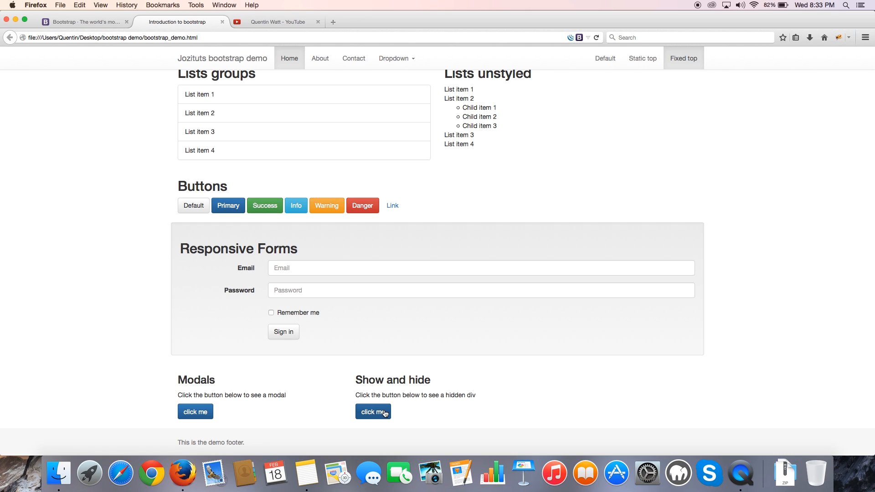
pyautogui.moveTo(484, 371)
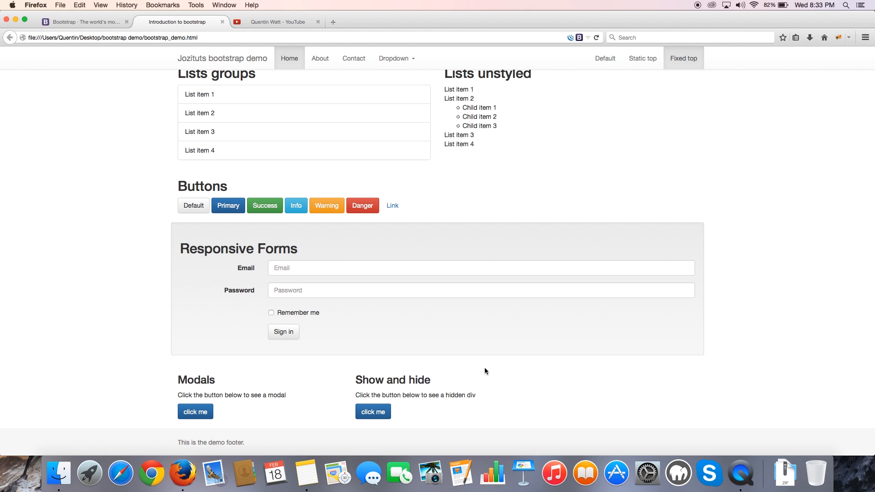
pyautogui.scroll(3)
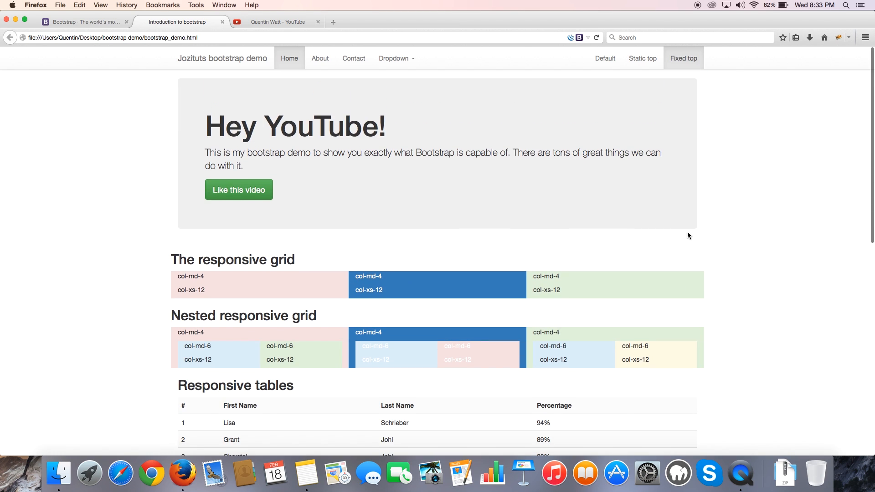